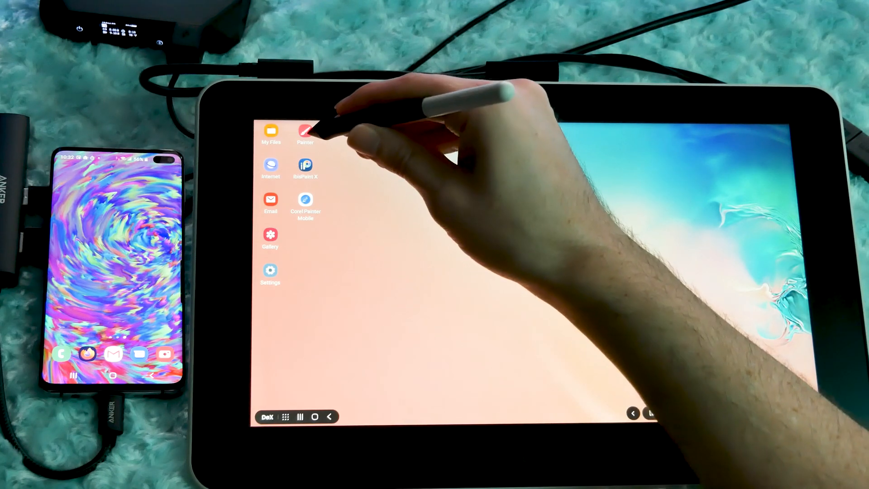
# Step: Launch Infinite Painter from the DeX desktop to get a blank full-screen canvas
pyautogui.click(305, 133)
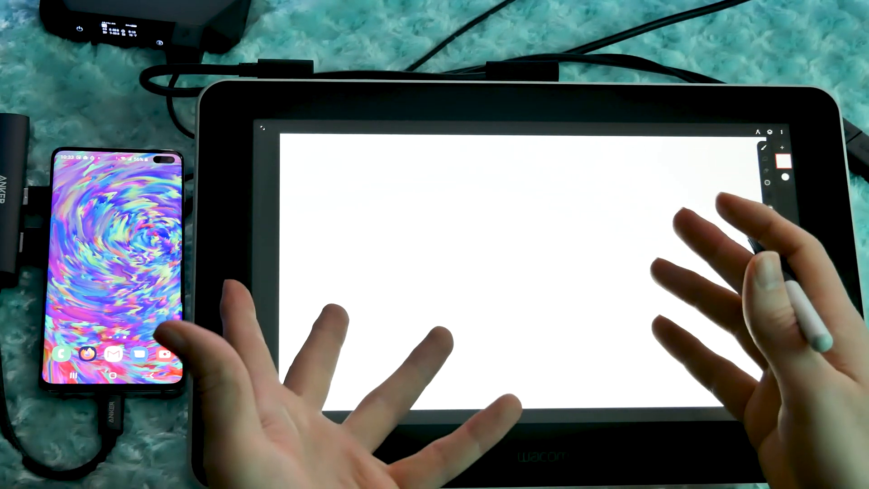
pyautogui.moveTo(377, 233); pyautogui.dragTo(343, 288)
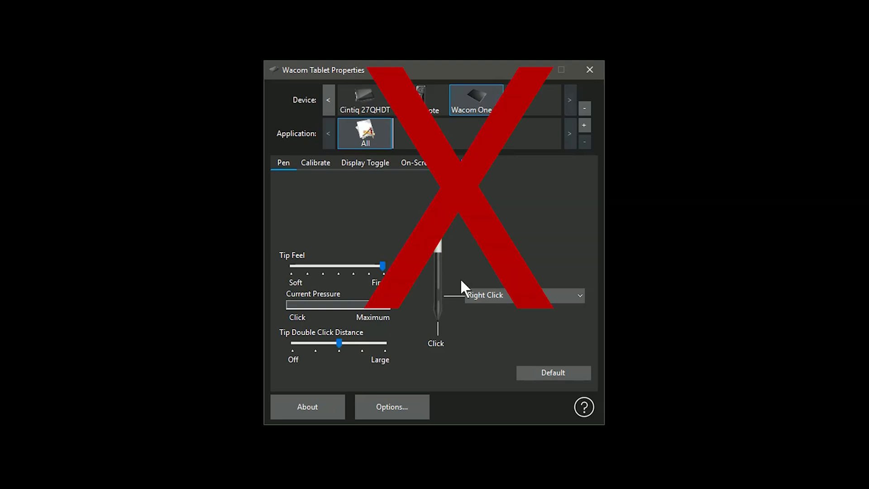
# Step: Show the Wacom One pen button's action list, currently set to Right Click
pyautogui.click(521, 295)
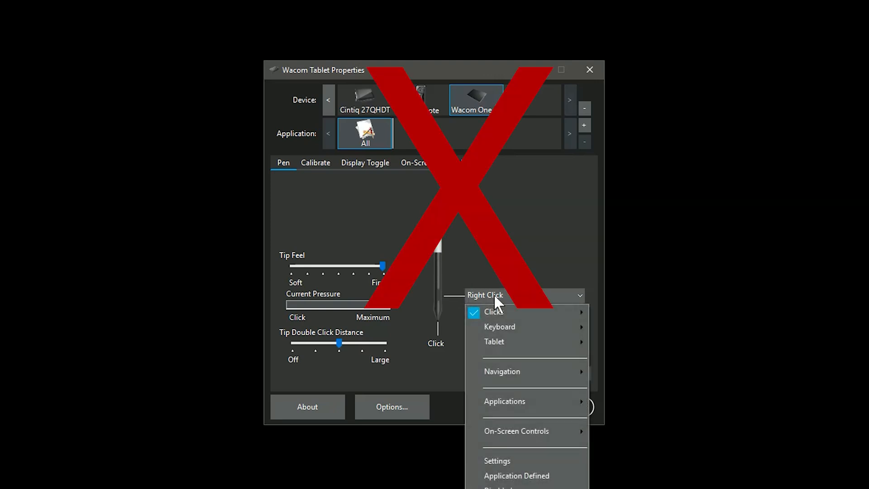
pyautogui.moveTo(496, 461)
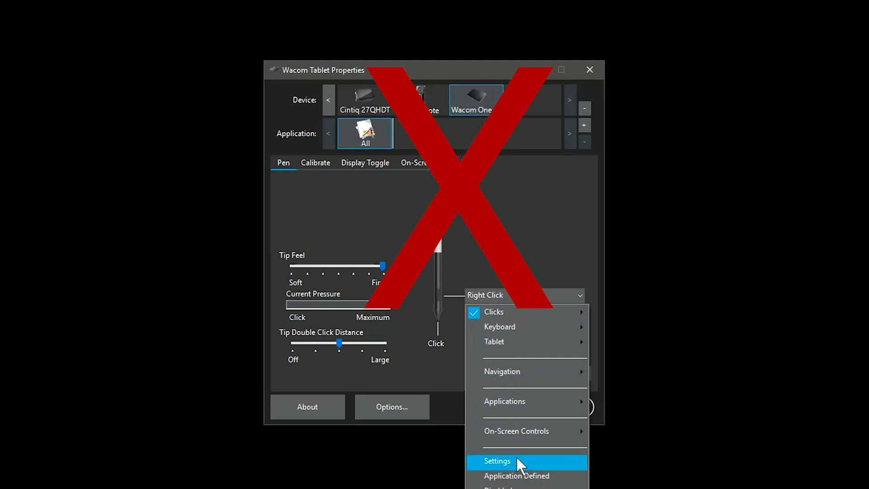
pyautogui.moveTo(504, 401)
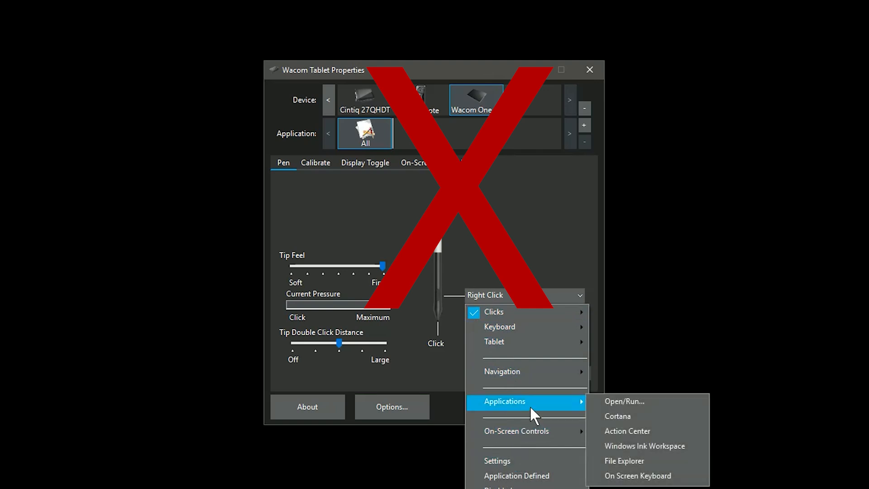
pyautogui.moveTo(578, 272)
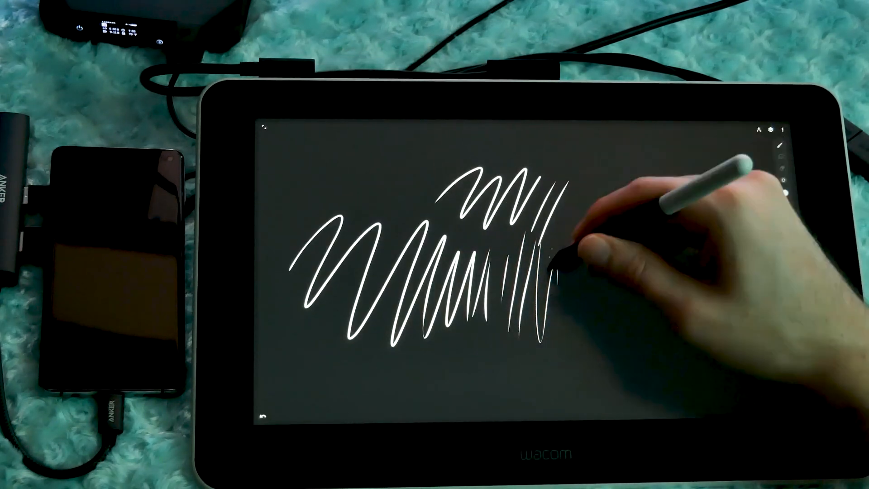
# Step: Draw another white zigzag test stroke across the canvas
pyautogui.moveTo(554, 266); pyautogui.dragTo(665, 332)
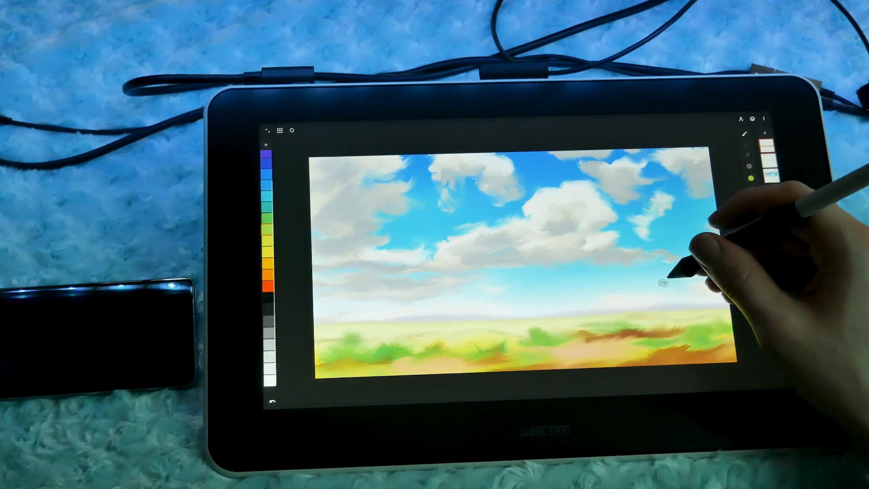
# Step: Leave the landscape painting and return to the Samsung DeX home screen
pyautogui.click(753, 180)
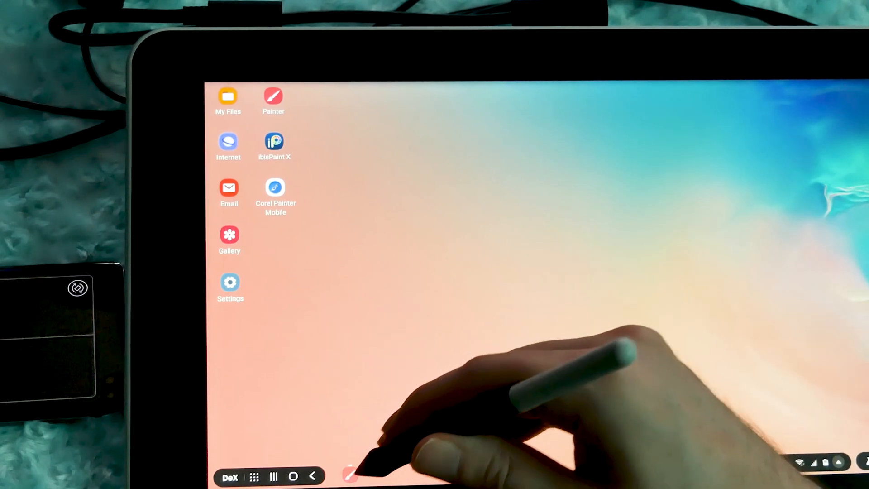
# Step: Reopen Infinite Painter from the DeX desktop, bringing up its save prompt
pyautogui.click(274, 141)
pyautogui.write('Bluetooth Keyboard is')
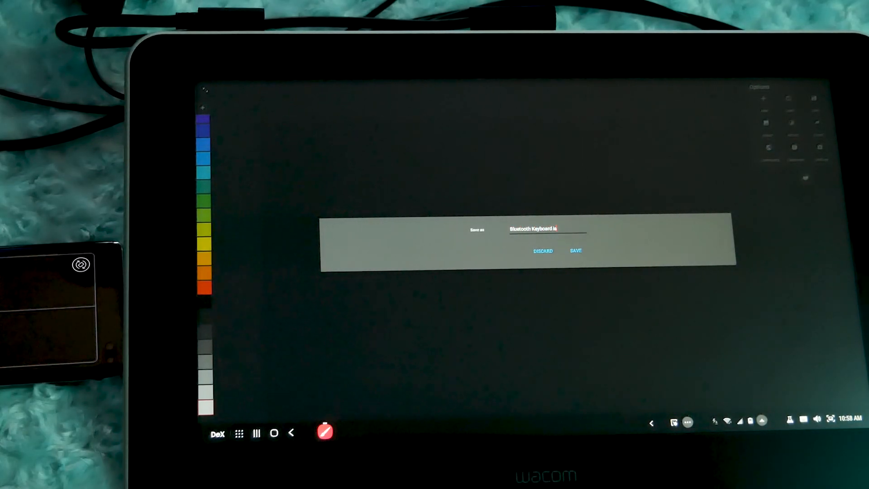
# Step: Enter 'nice' and focus the project name field in the save prompt
pyautogui.write('nice')
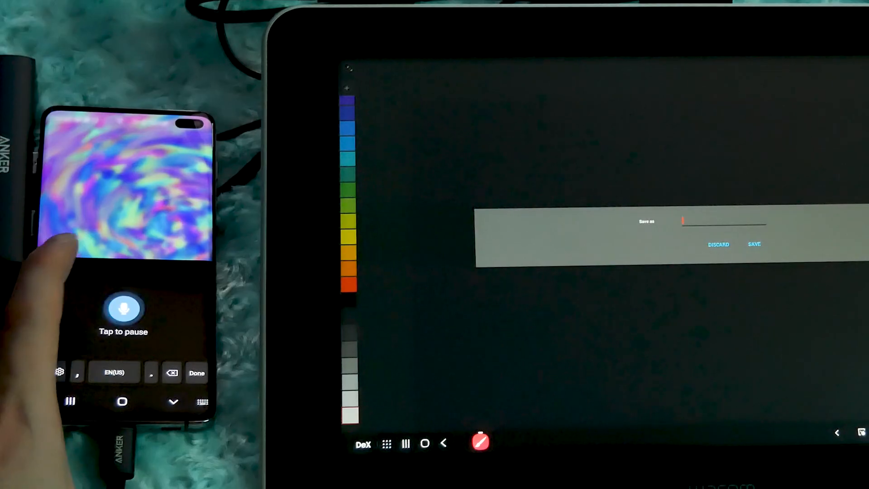
pyautogui.click(123, 308)
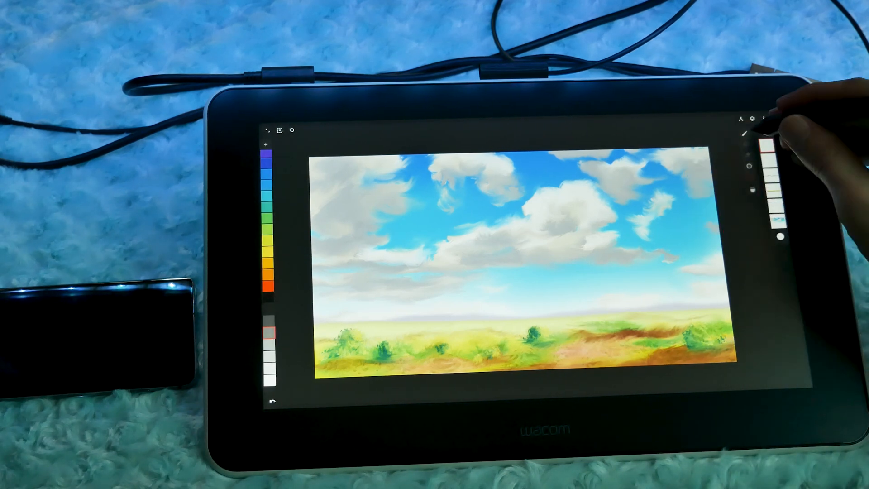
# Step: Paint a short vertical stroke in the lower field of the landscape
pyautogui.moveTo(665, 288); pyautogui.dragTo(665, 344)
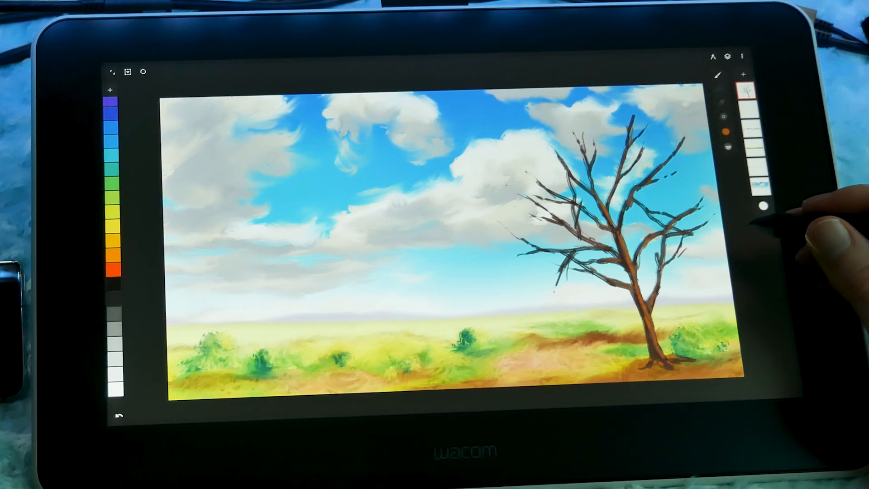
# Step: Use a top-right control in Infinite Painter after adding the bare tree
pyautogui.click(726, 131)
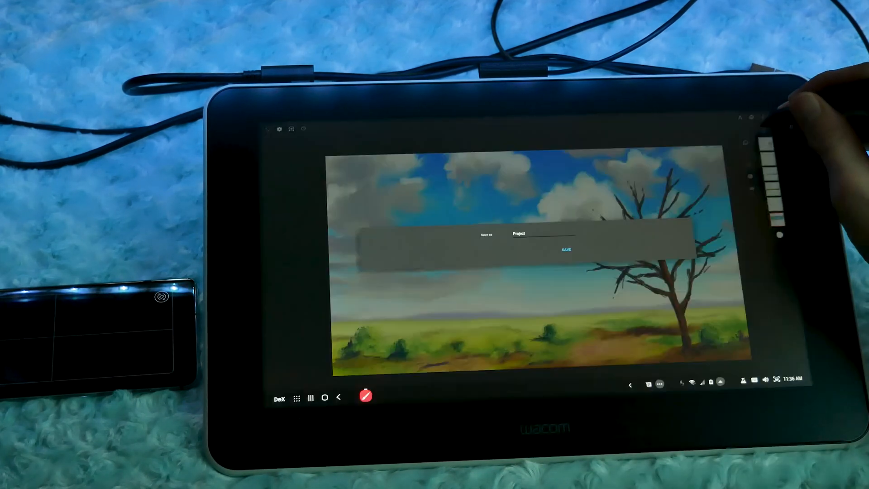
# Step: Select the 'Project' name in the save prompt so it can be replaced
pyautogui.click(532, 234)
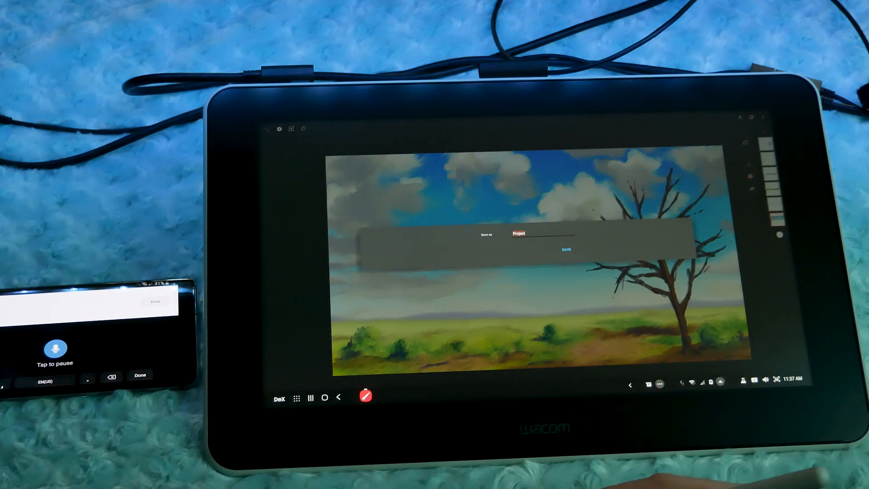